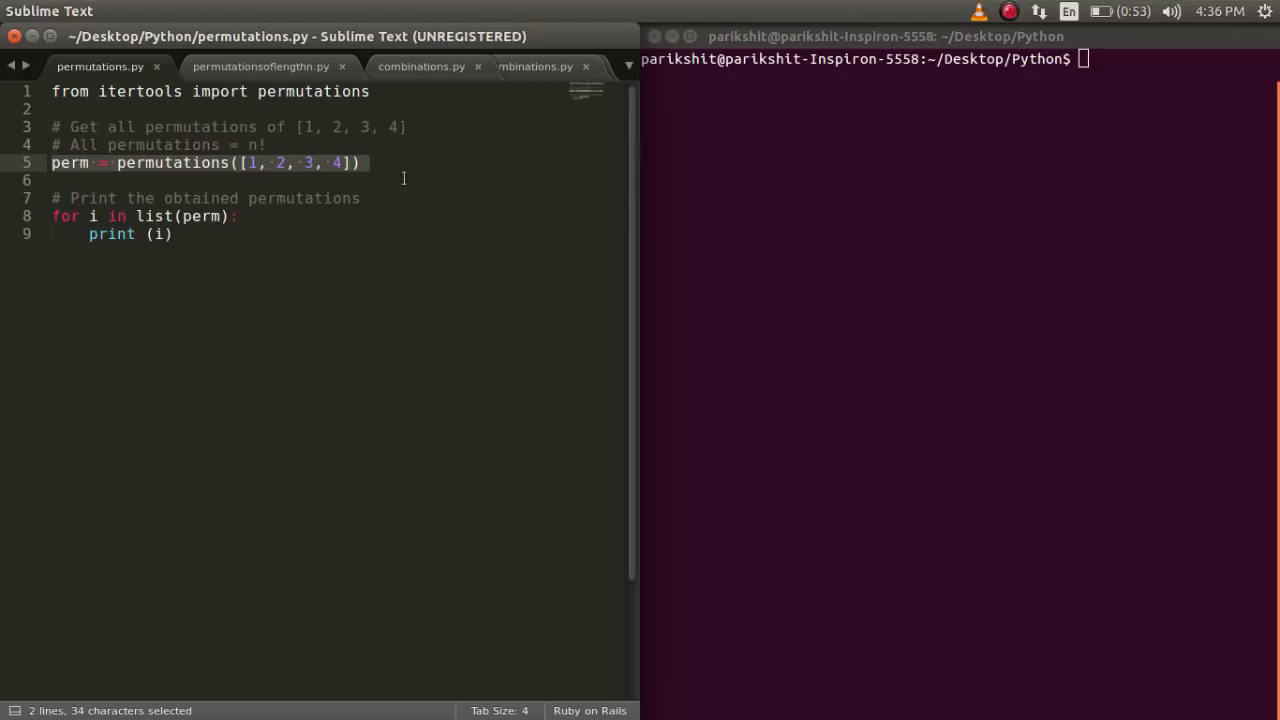
- Run python3 permutations.py, printing all 24 orderings of (1, 2, 3, 4)
left_click(216, 164)
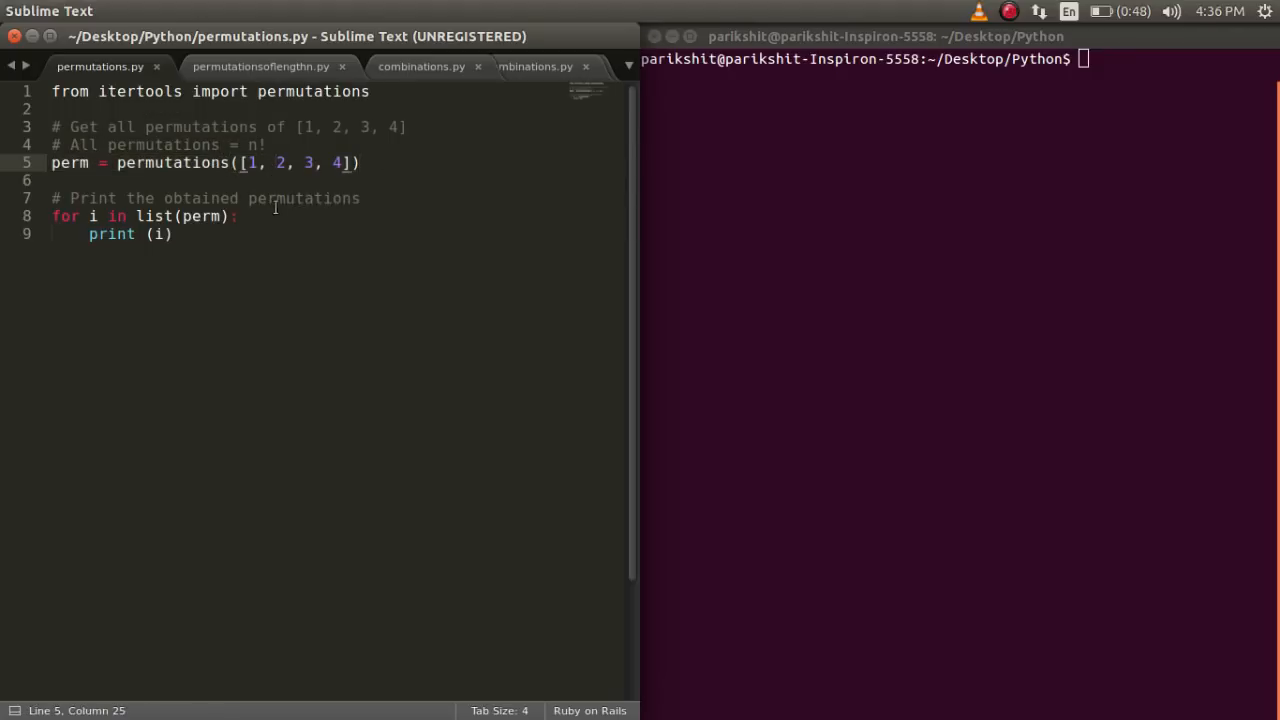
left_click(288, 198)
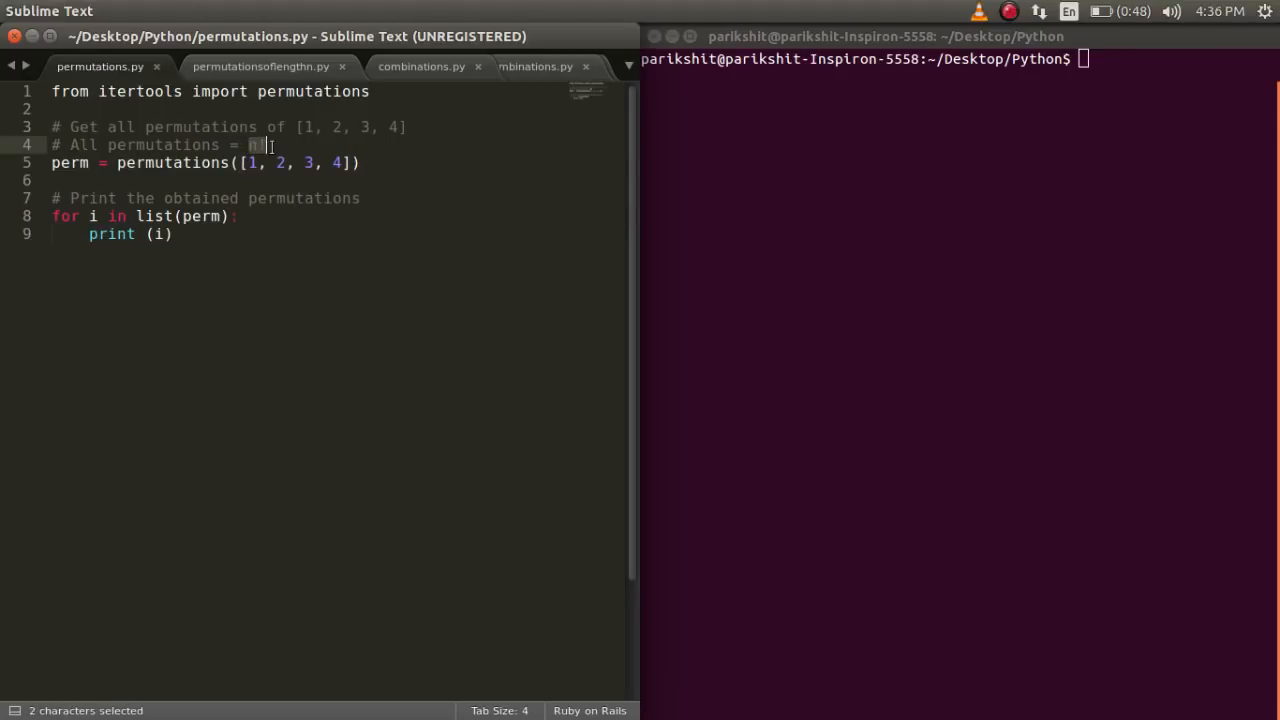
left_click(872, 132)
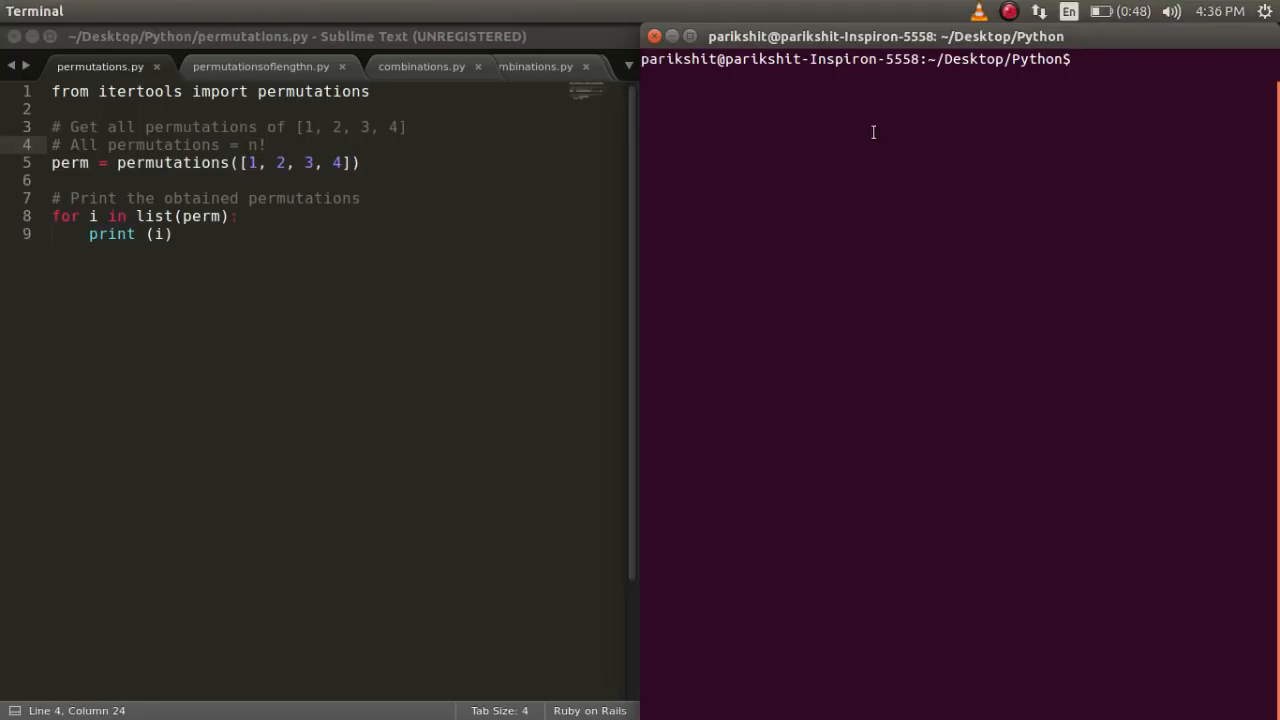
type("python3")
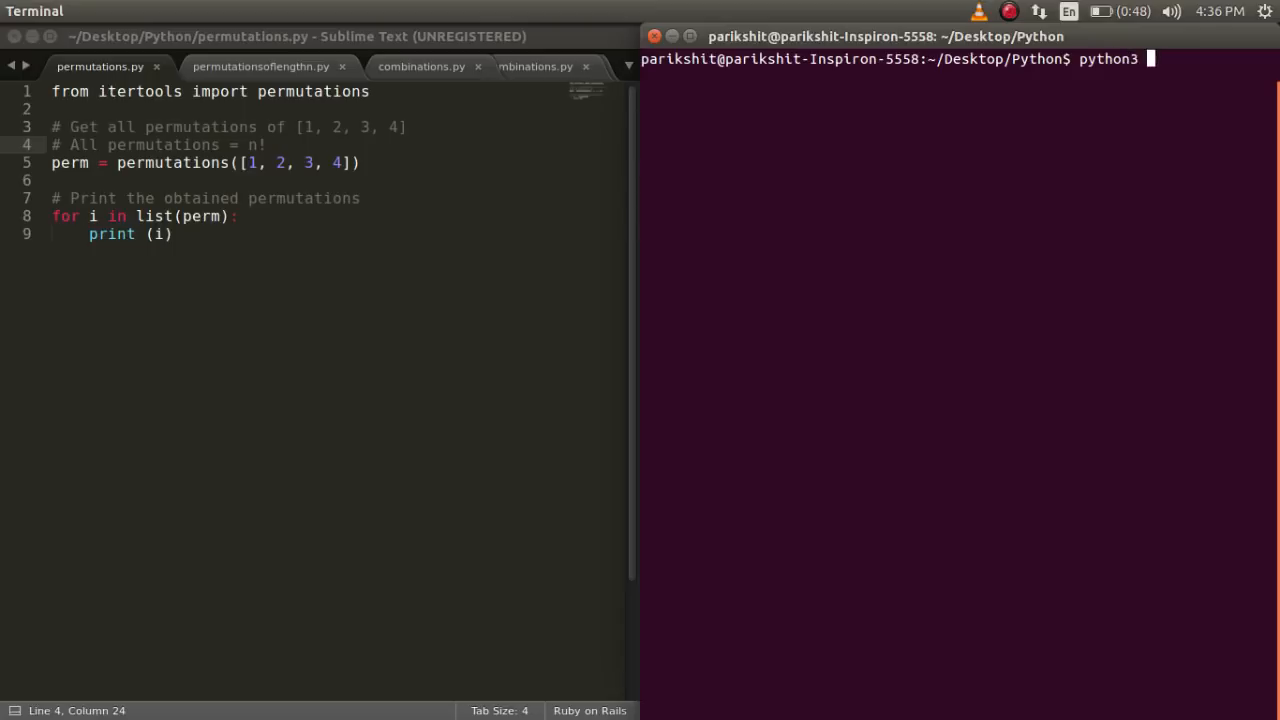
type("permutations")
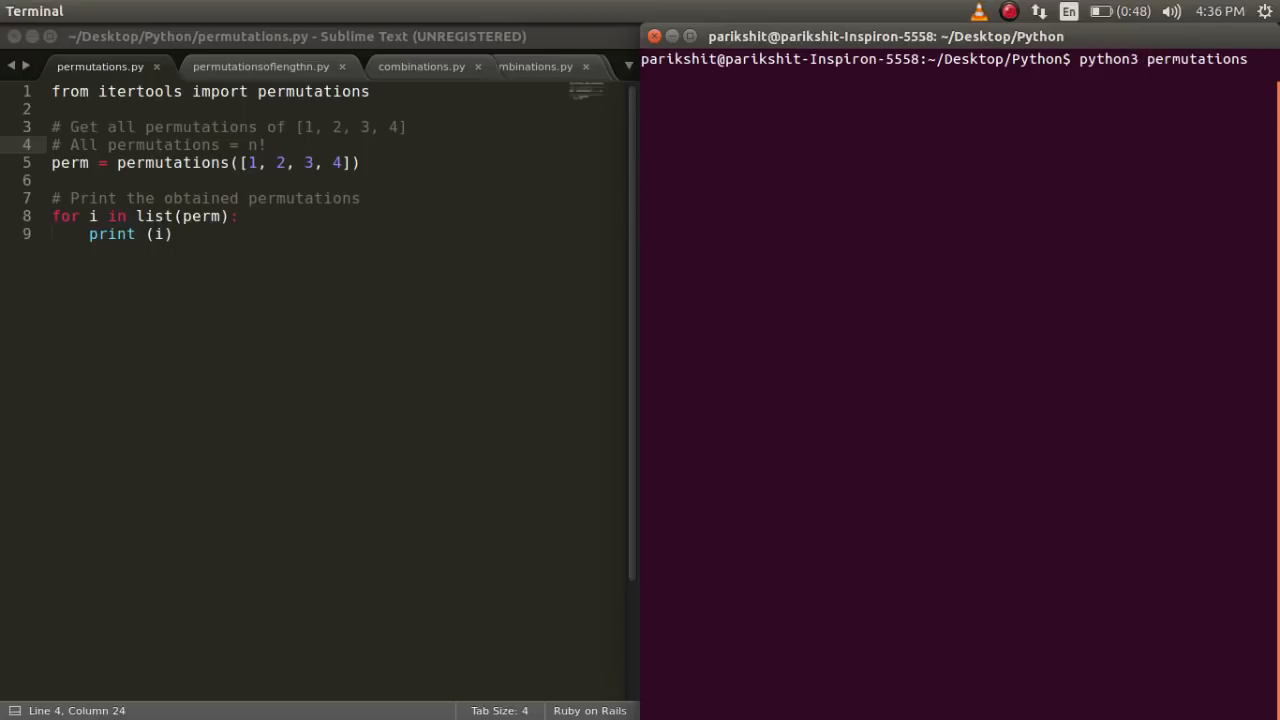
key("Return")
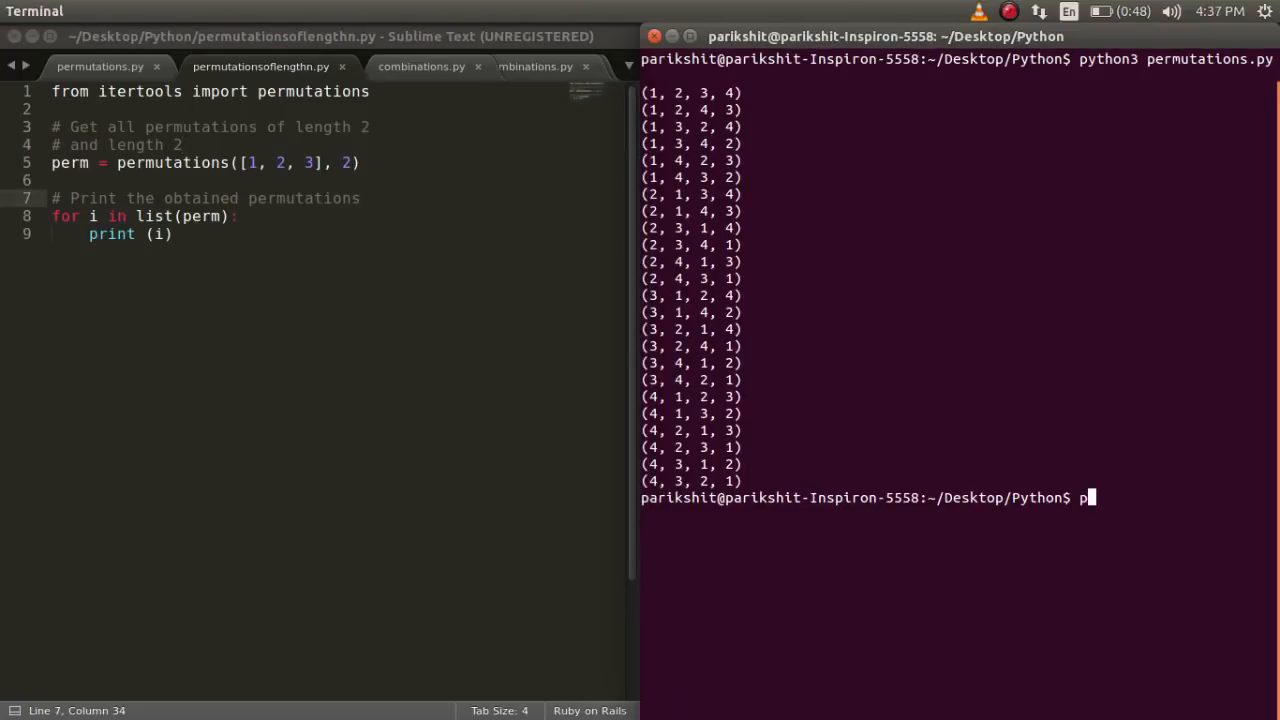
- Run python3 permutationsoflength.py, printing the six length-2 pairs from (1, 2, 3)
type("ython3 permutationsoflengthn.py")
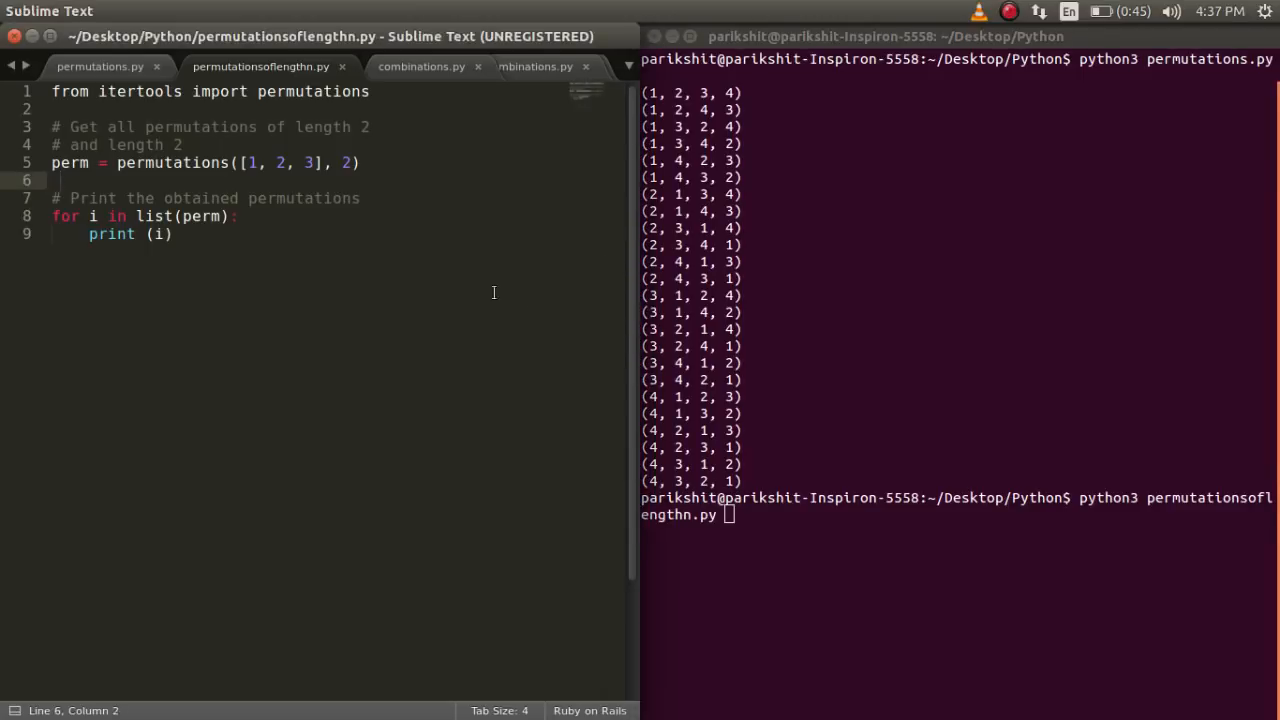
left_click(778, 374)
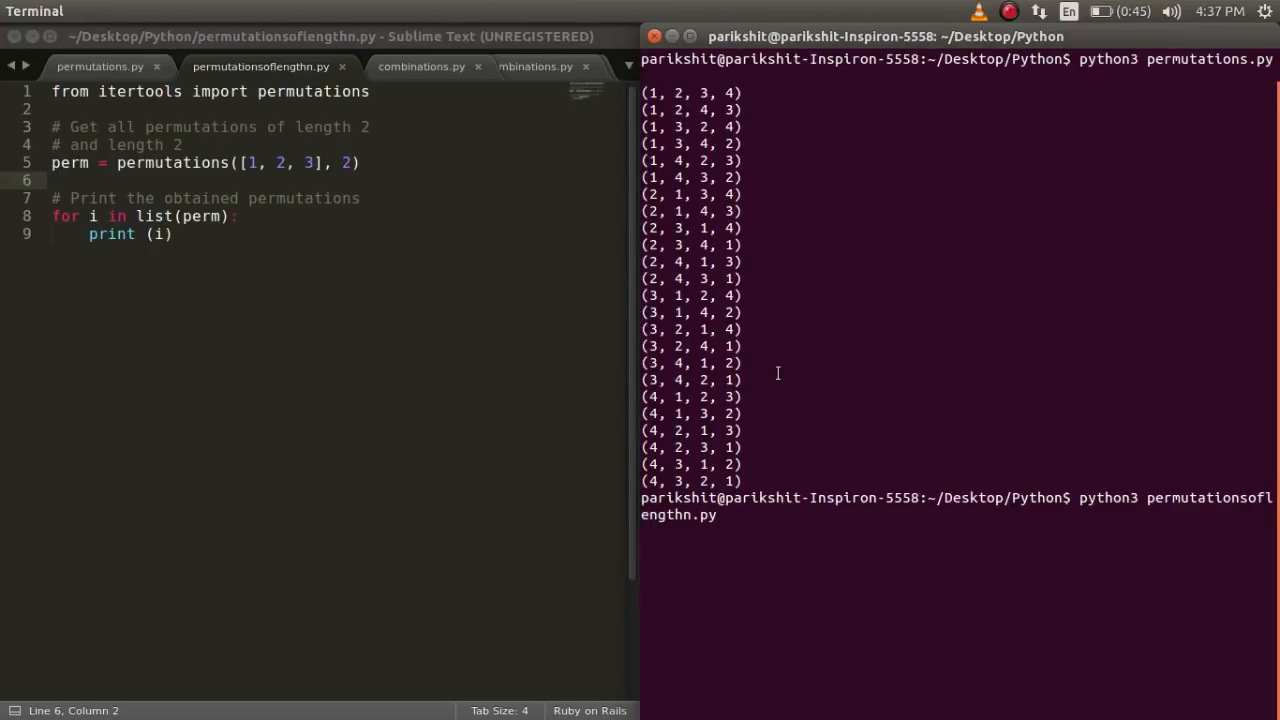
key("Return")
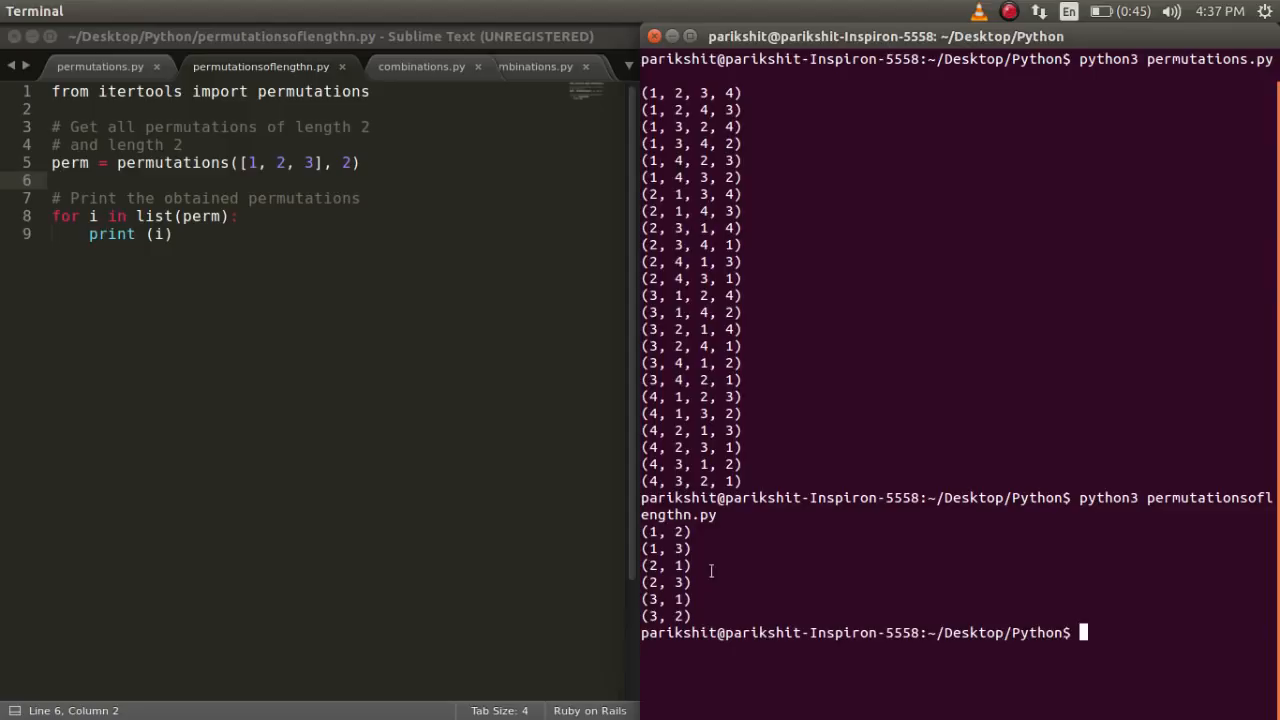
mouse_move(904, 566)
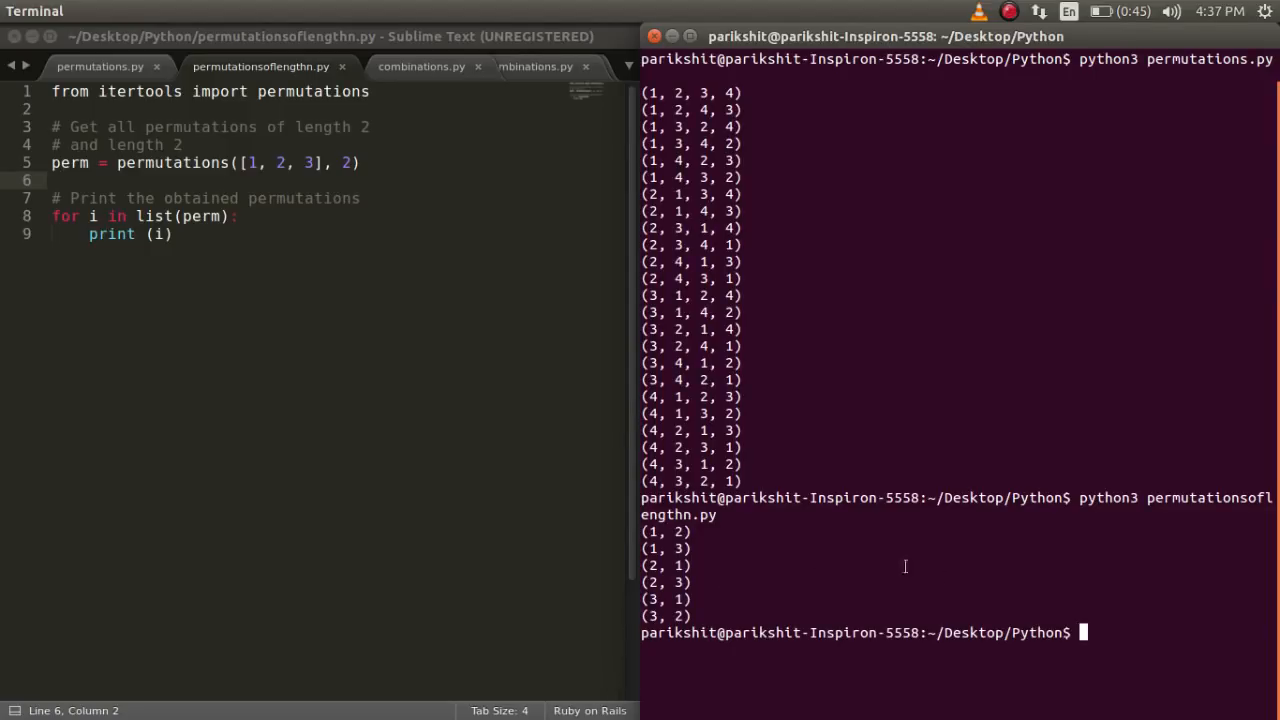
- Show combinations.py and run it with python3, printing (1, 2), (1, 3), (2, 3)
left_click(420, 66)
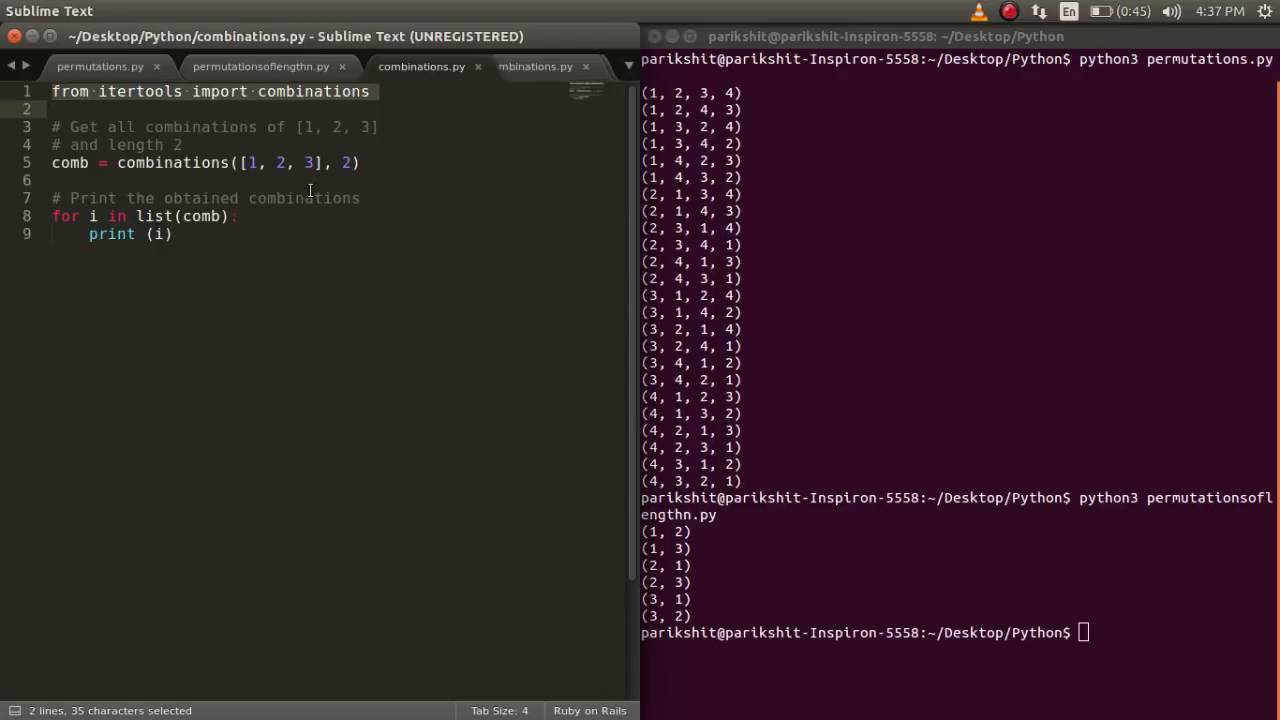
type("p")
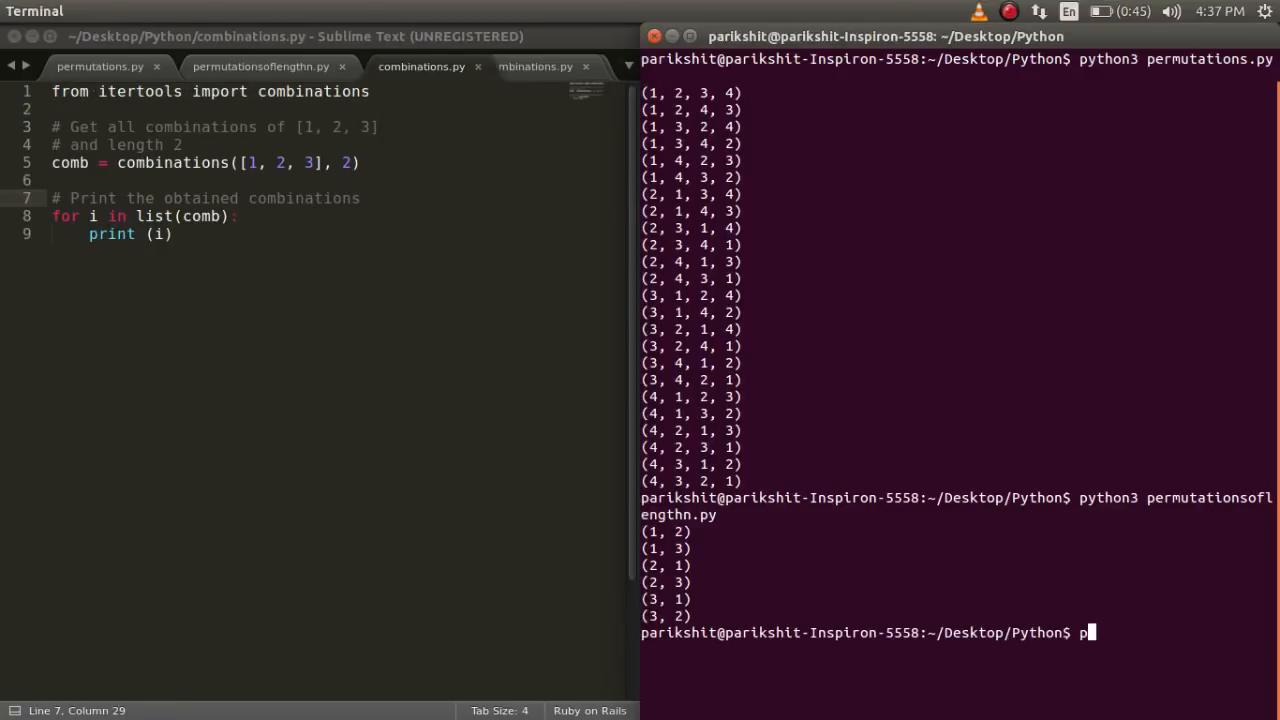
type("ython3 combinations.py")
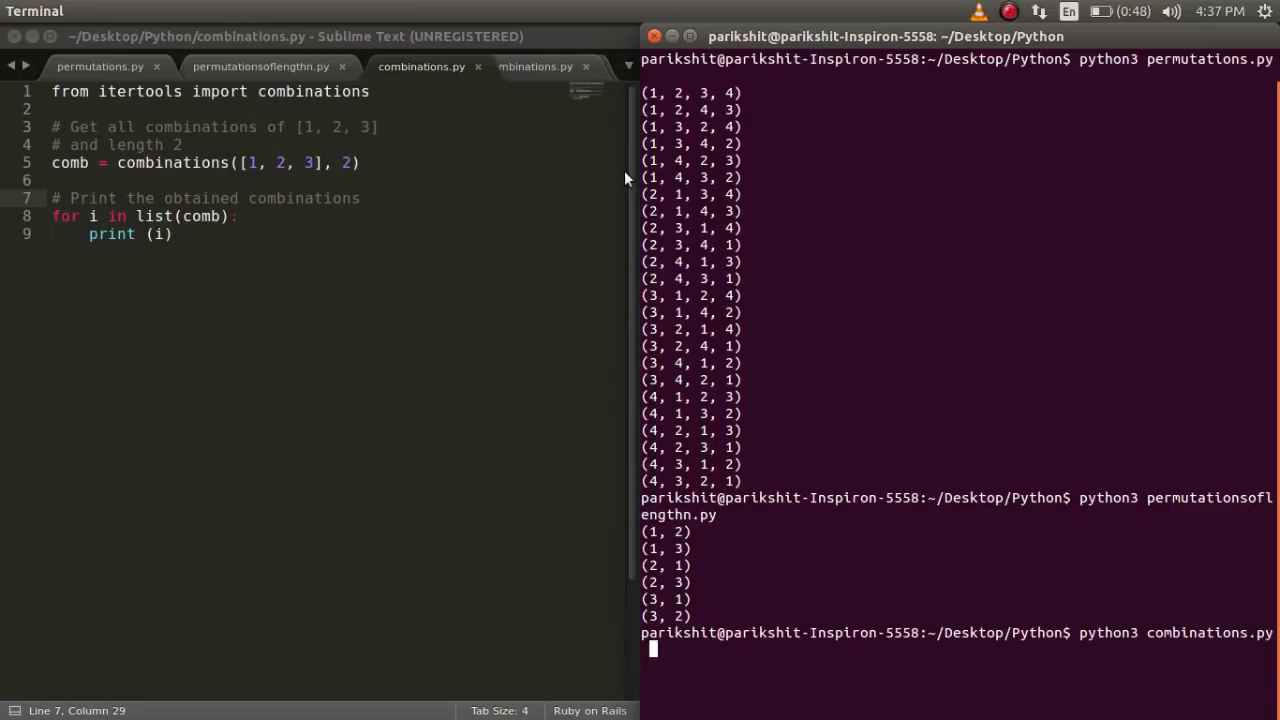
key("Return")
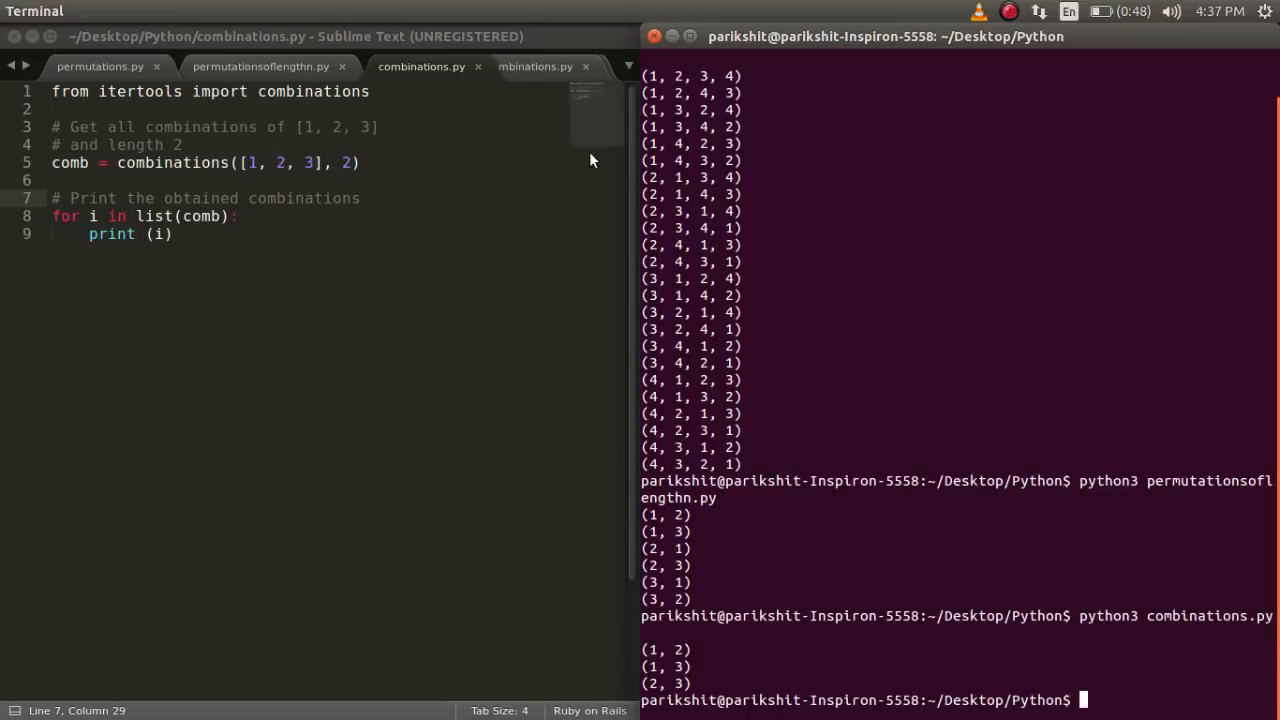
- Show repeating_combinations.py, highlight its input-list comment, and enter python3 to run it
left_click(500, 66)
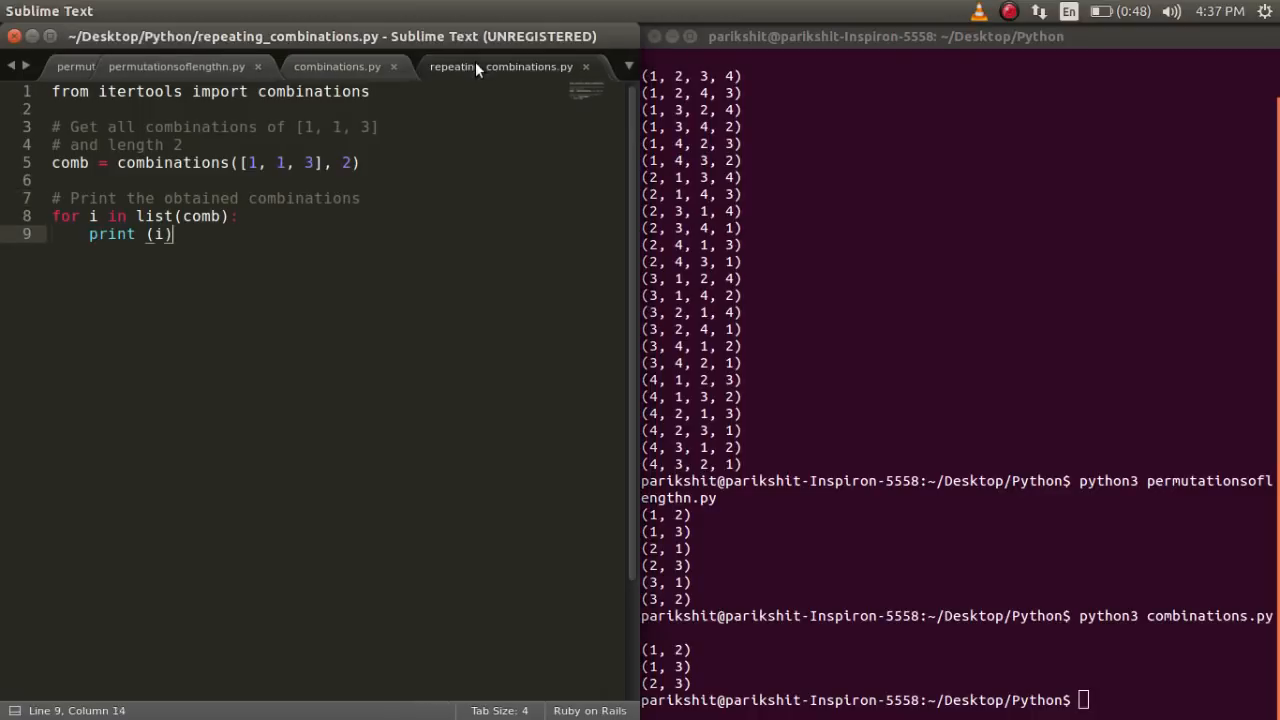
mouse_move(512, 400)
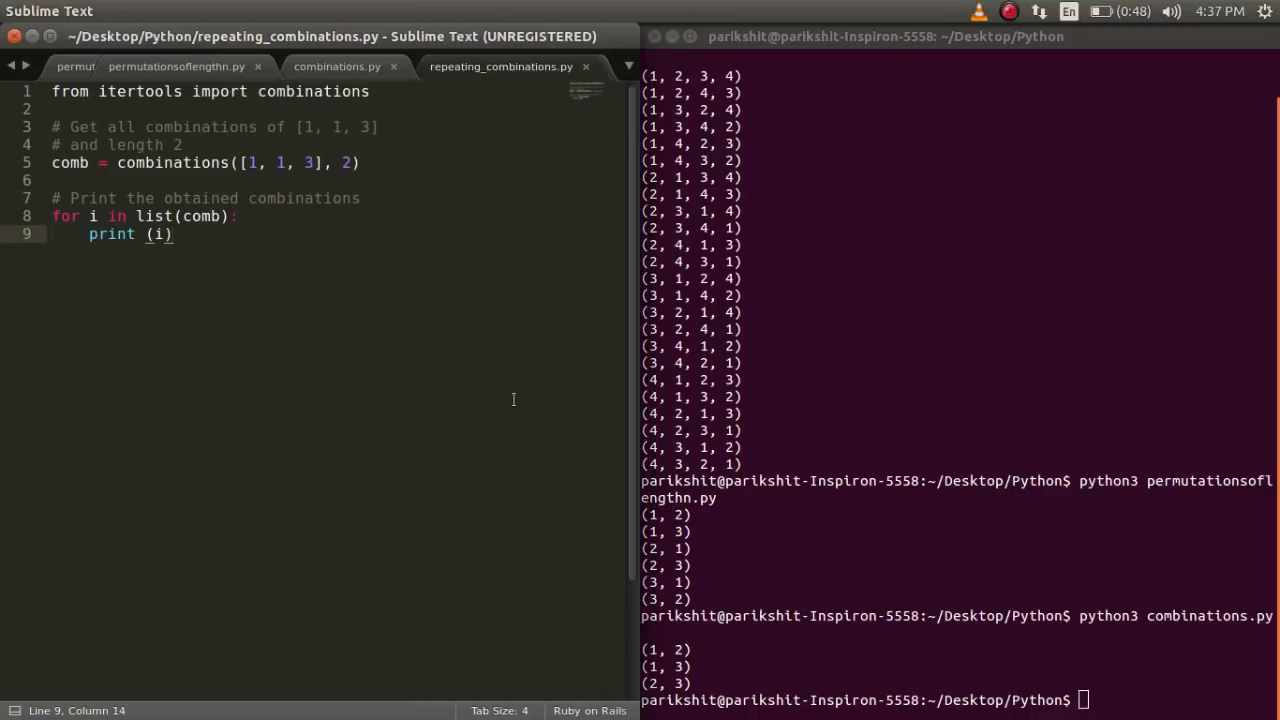
mouse_move(232, 148)
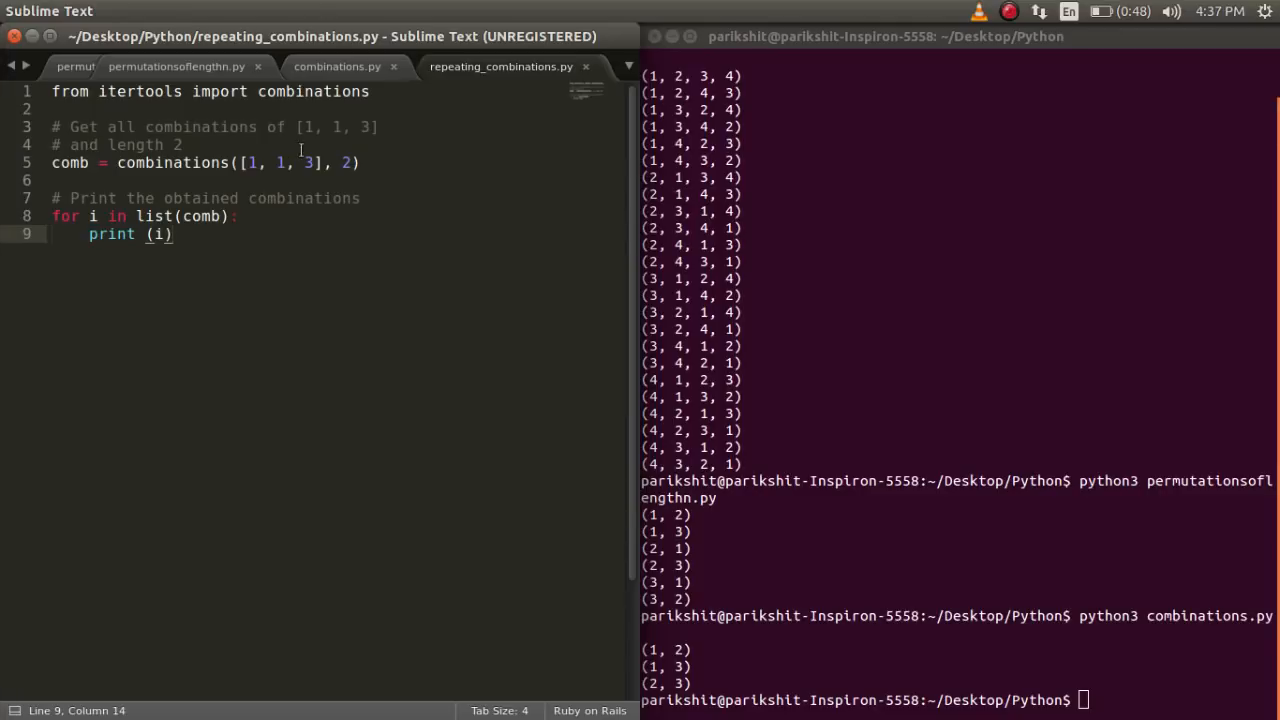
left_click_drag(248, 162, 310, 162)
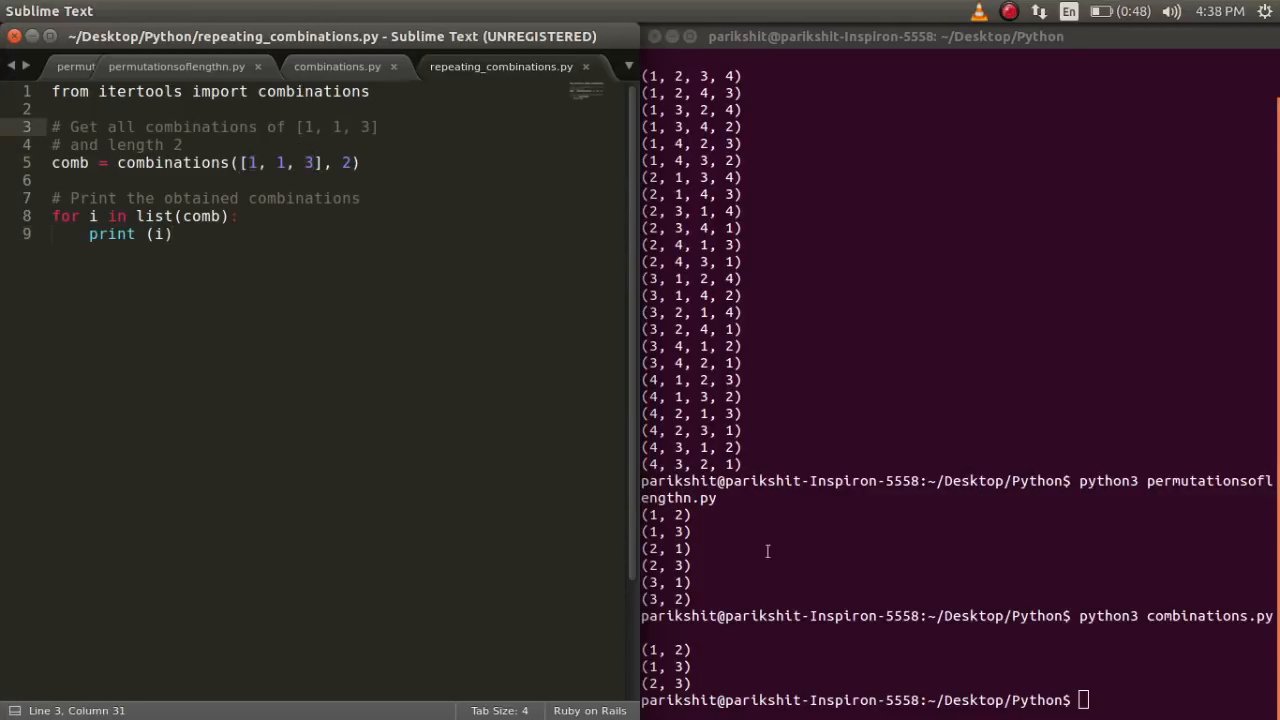
type("pytho")
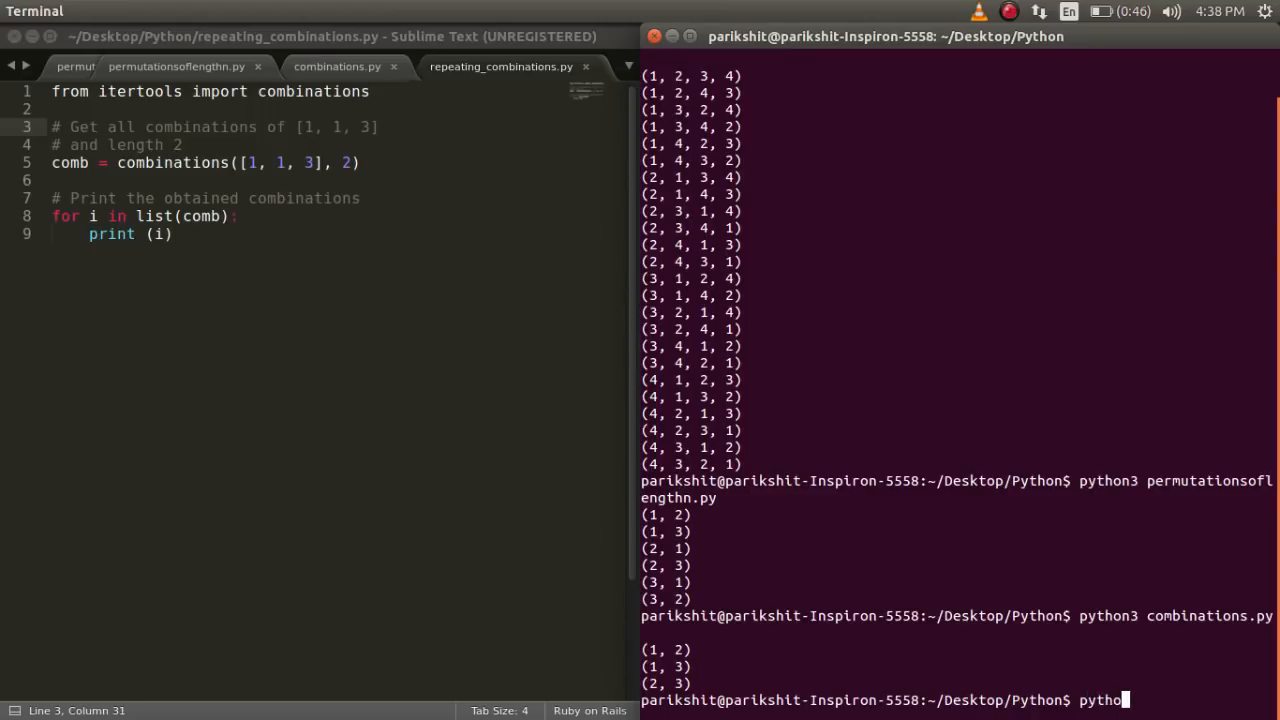
type("n3 repeating_combinations.py")
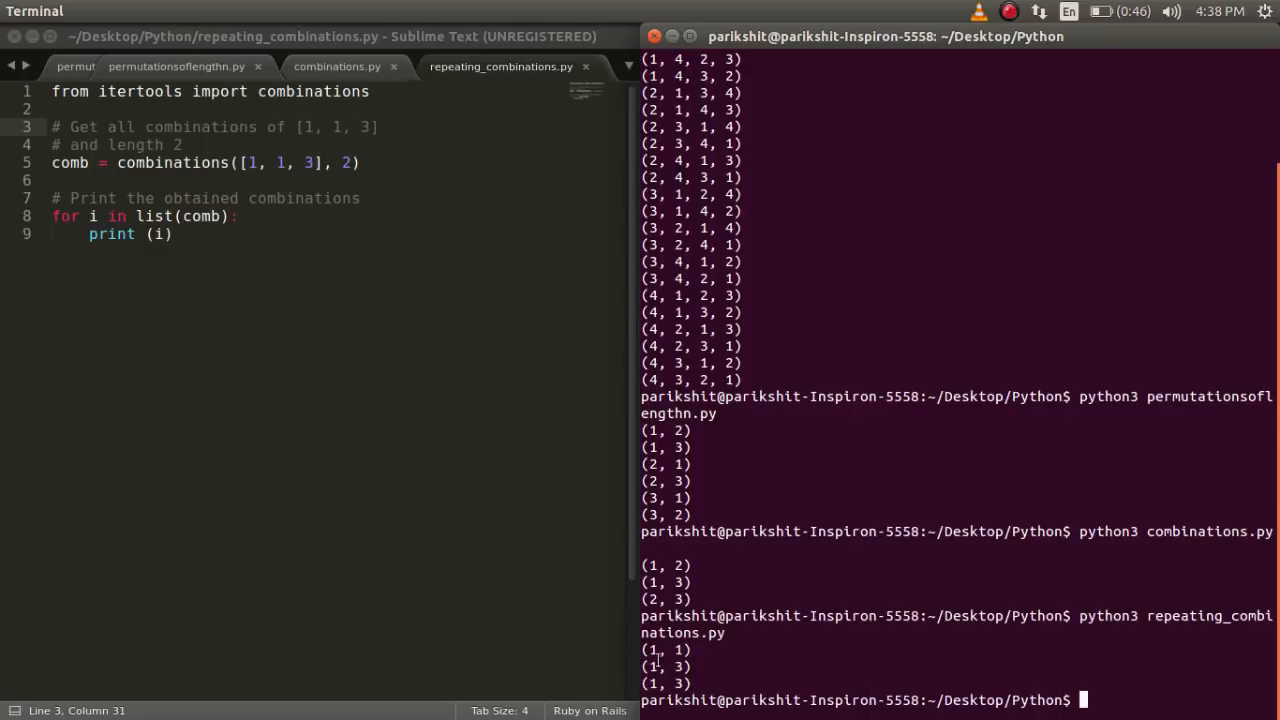
mouse_move(914, 672)
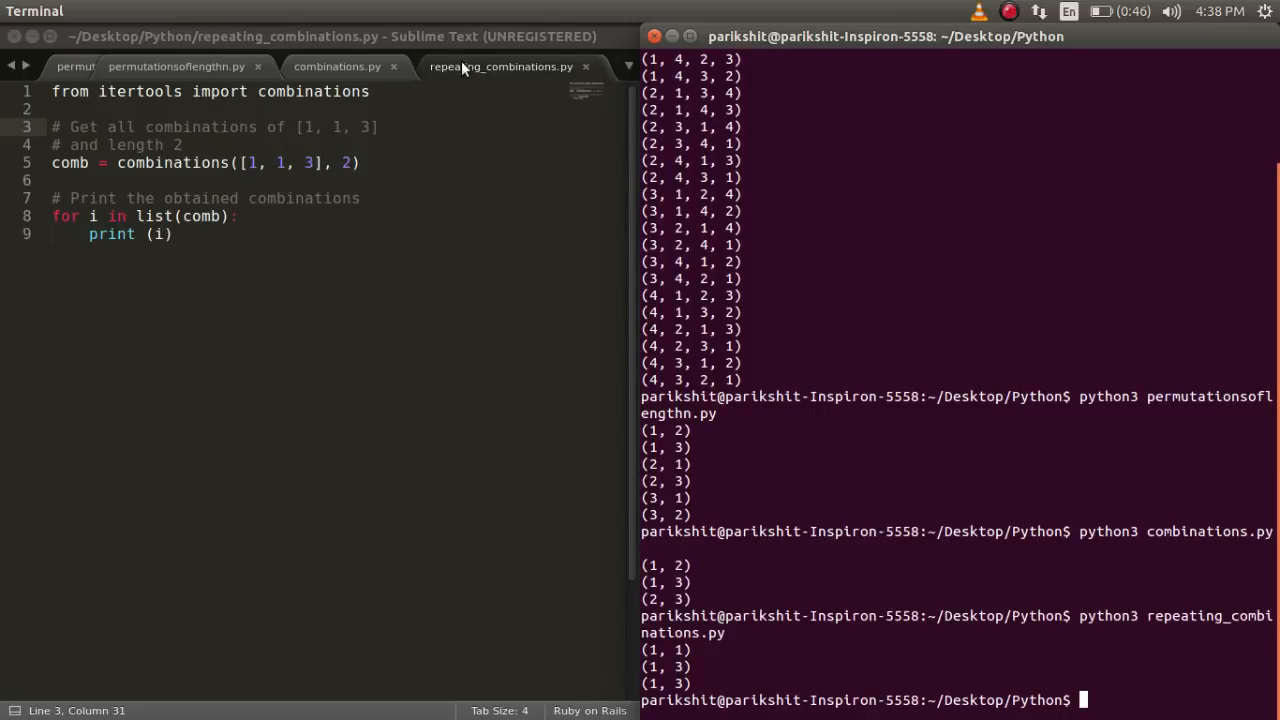
- Show combinations_with_replacements.py and enter python3 combinations_with_replacements.py at the prompt
left_click(482, 66)
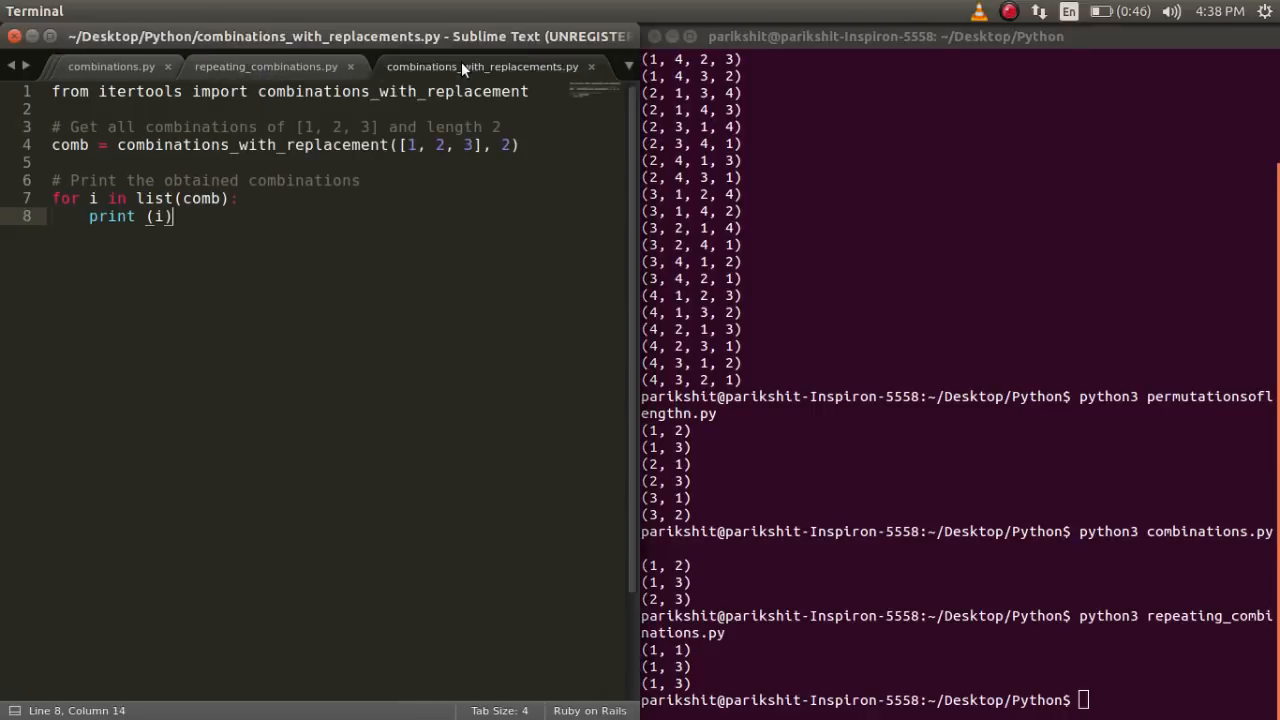
left_click(388, 144)
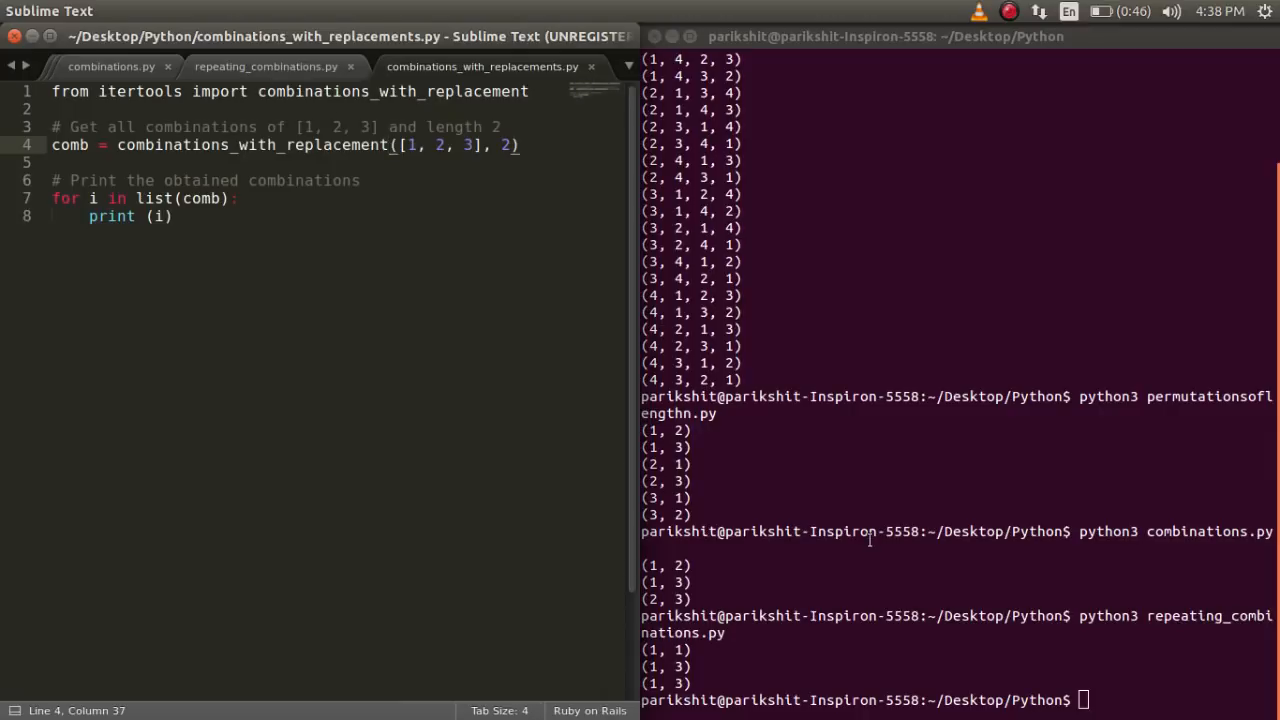
type("c")
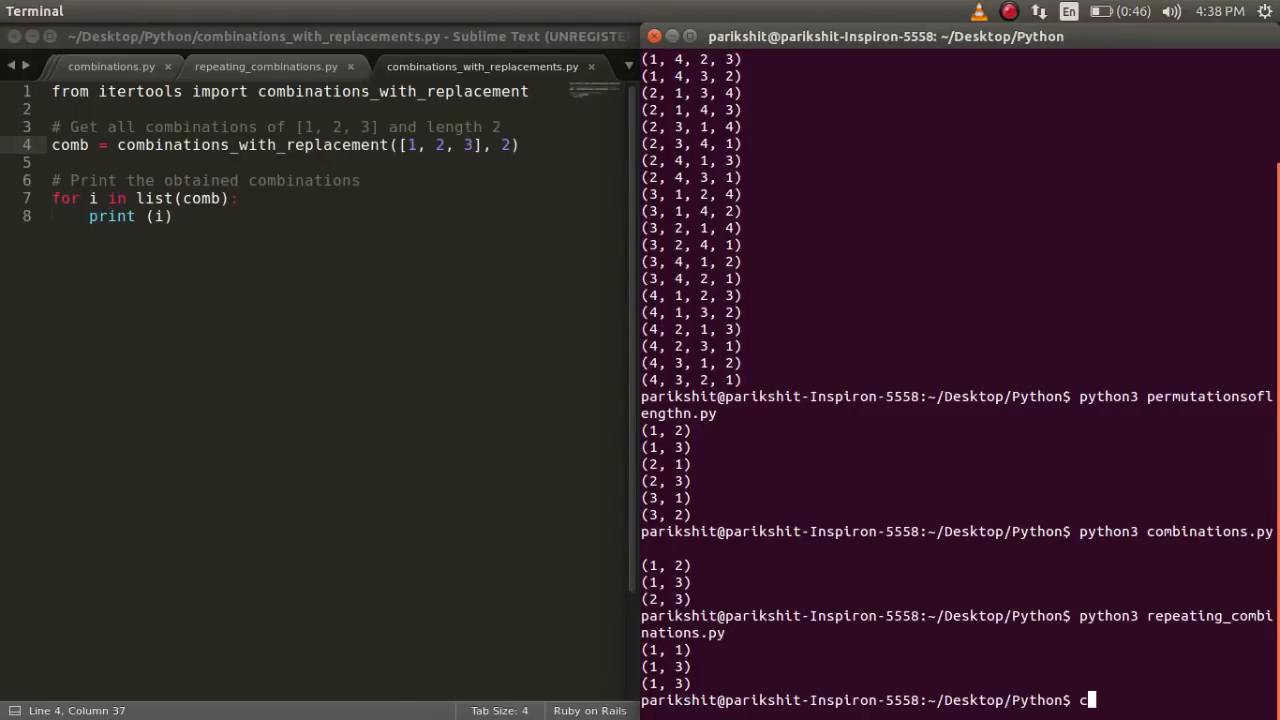
type("ython3")
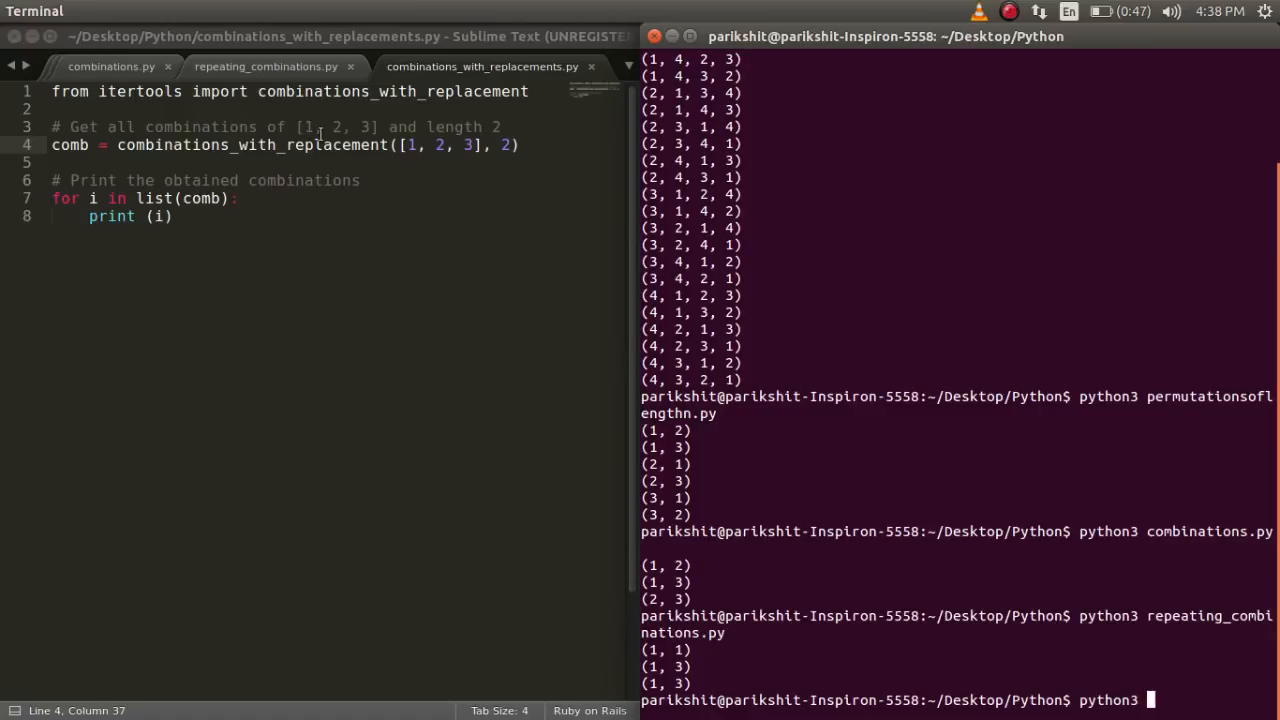
double_click(252, 144)
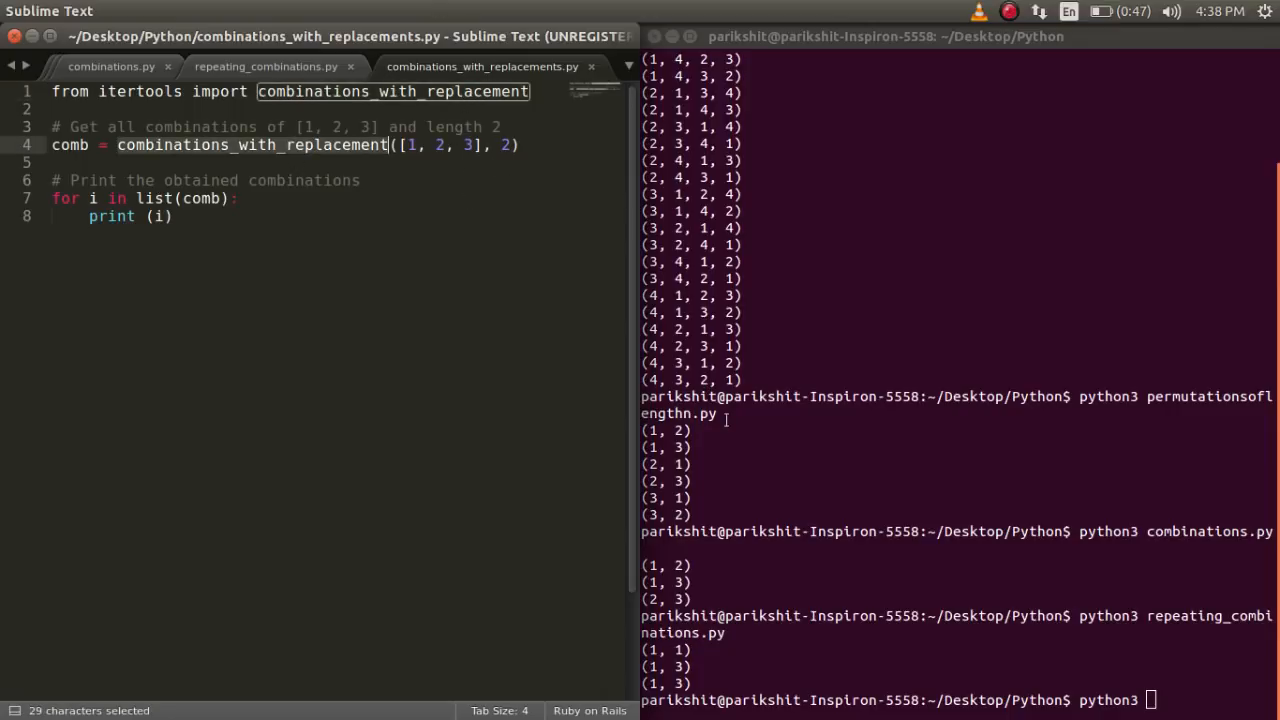
type("com")
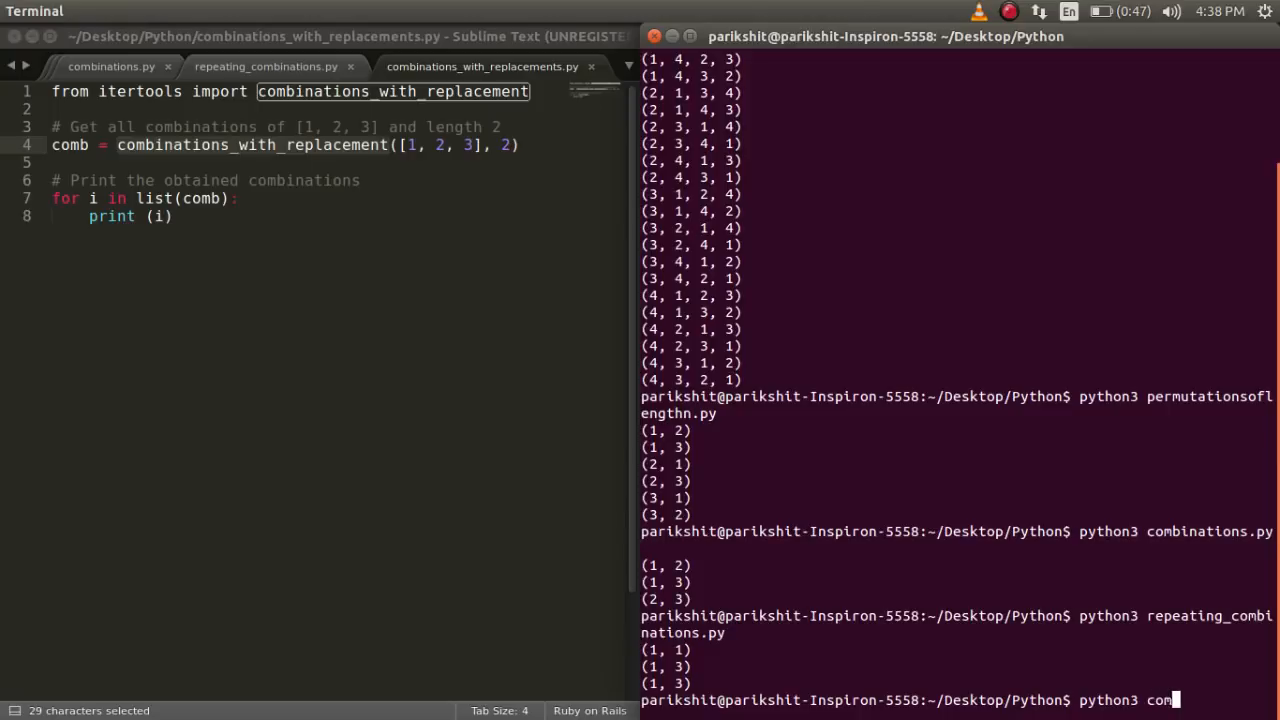
type("binations")
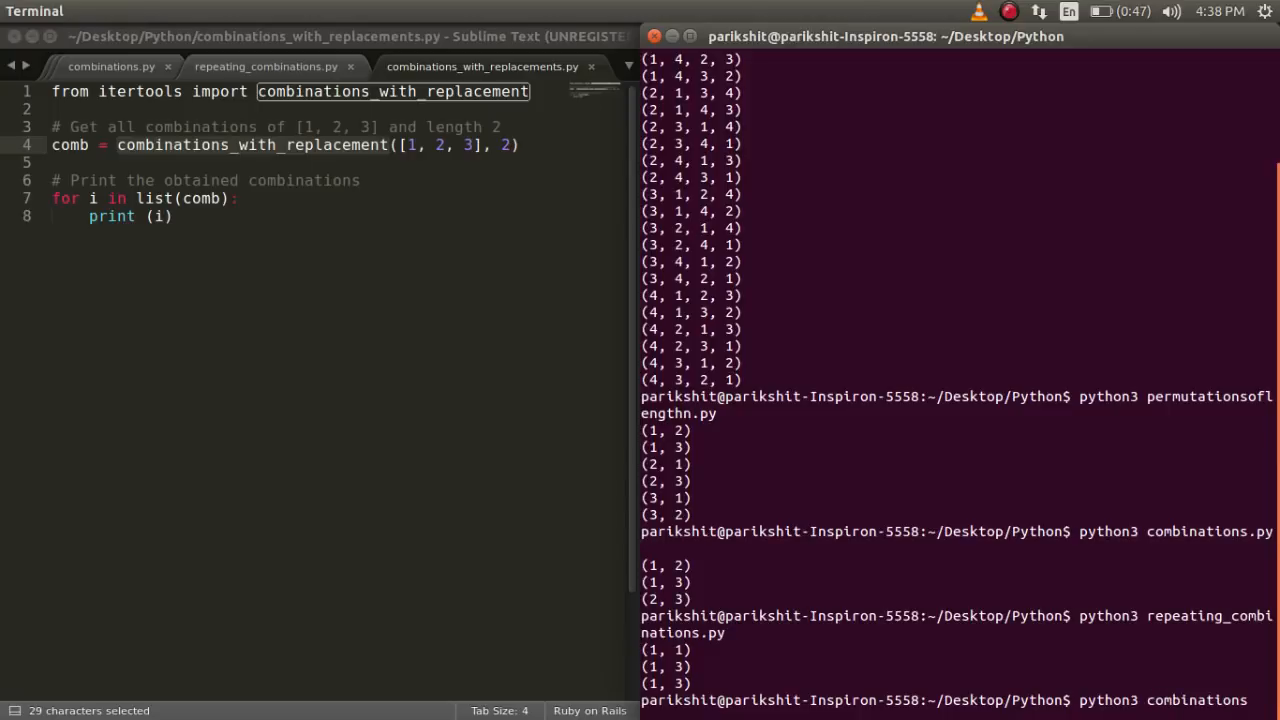
scroll("down", 3)
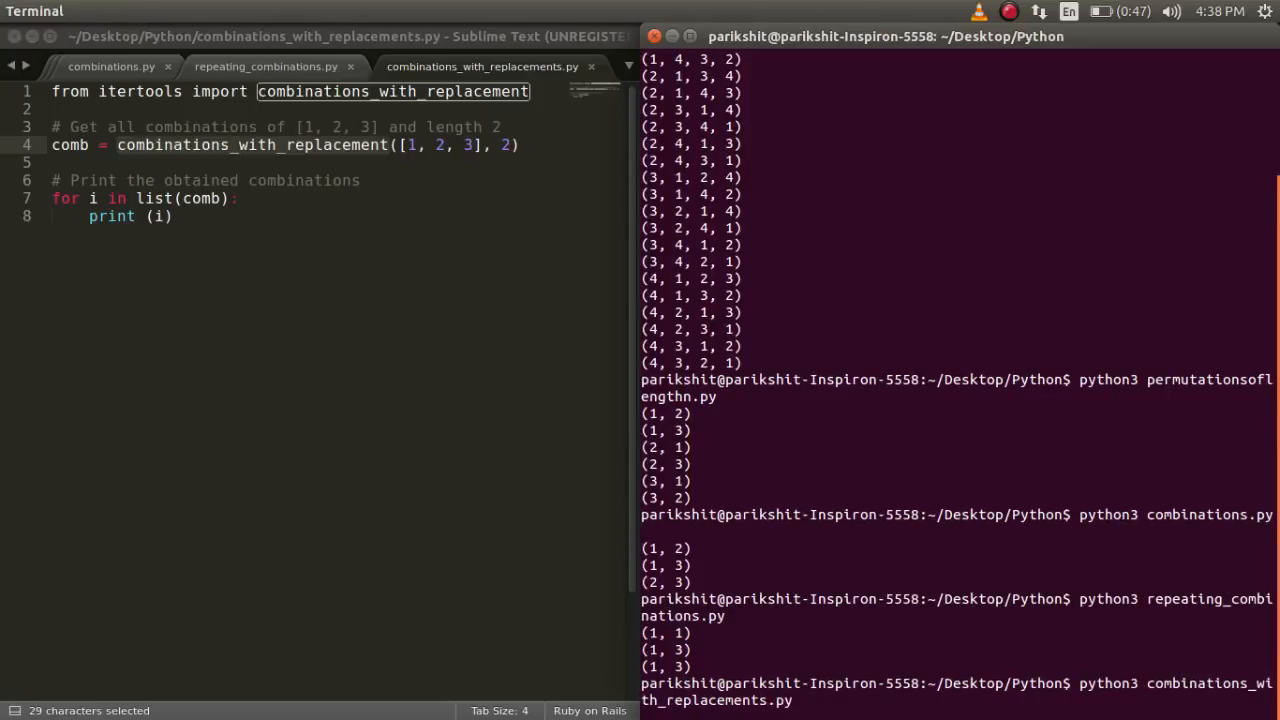